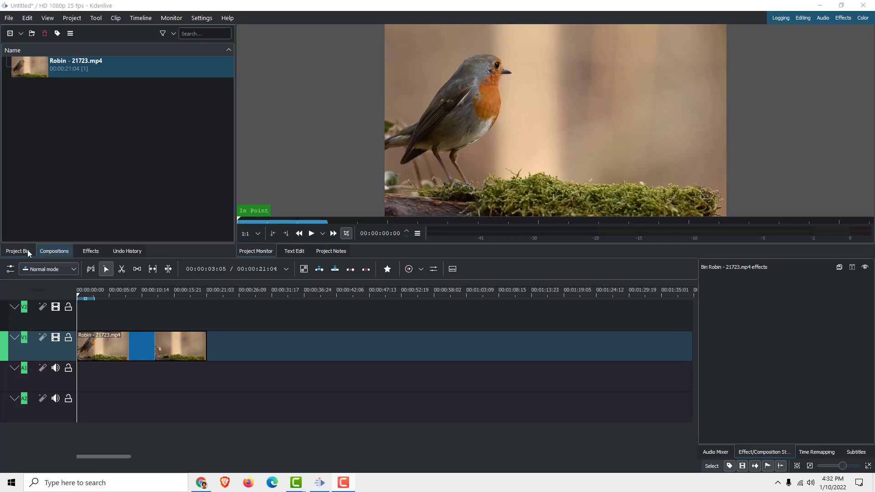
Step: Open the Effects library and filter it with the search term 'trans'
left_click(90, 250)
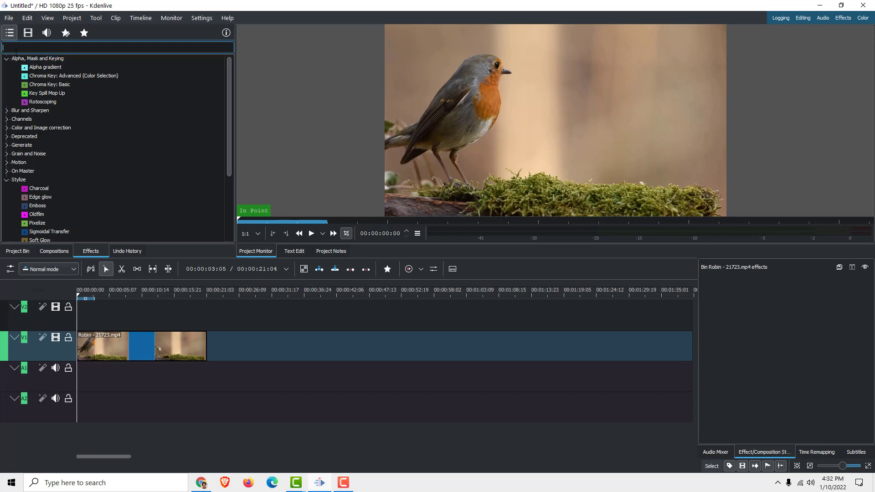
type("trans")
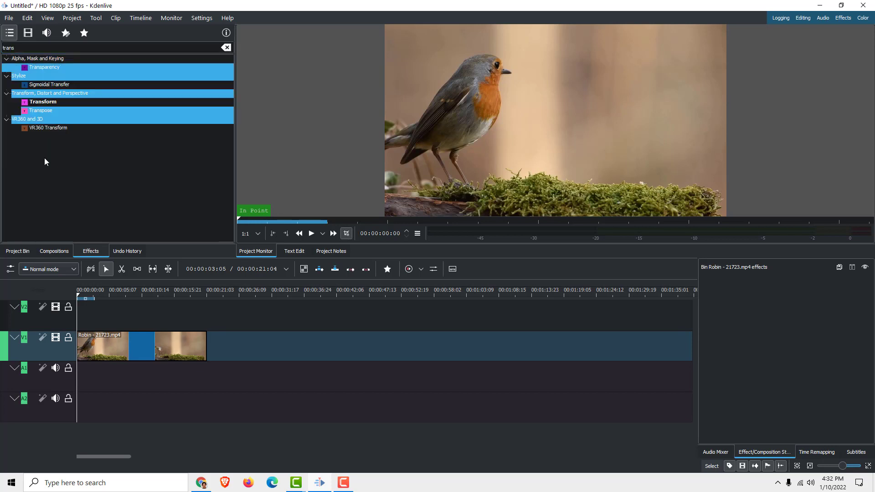
Step: Apply Transform to the Robin clip and add a keyframe at about 00:00:03:01
left_click(43, 102)
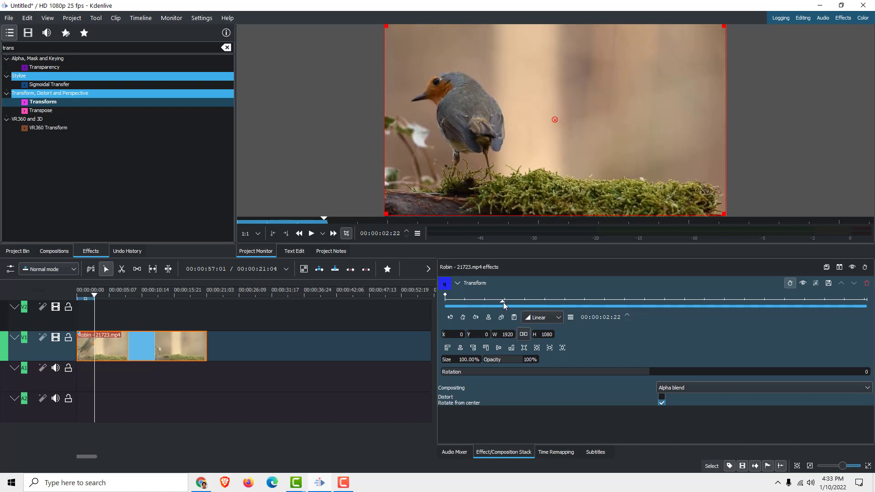
left_click(462, 317)
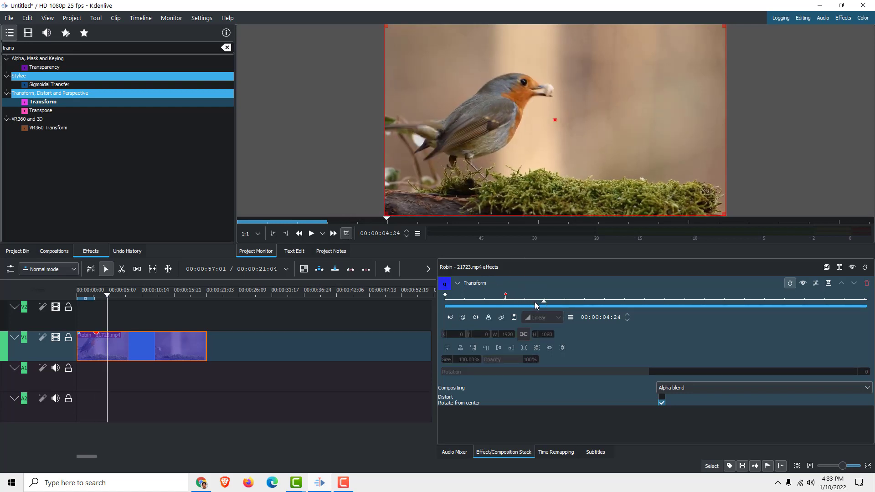
Step: Add and select a Transform keyframe at 00:00:04:24 on the Robin clip
left_click(462, 317)
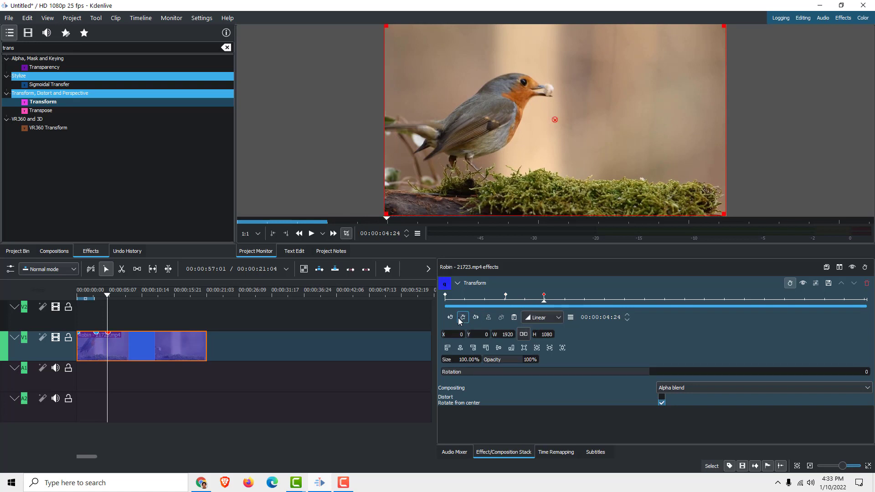
left_click(462, 317)
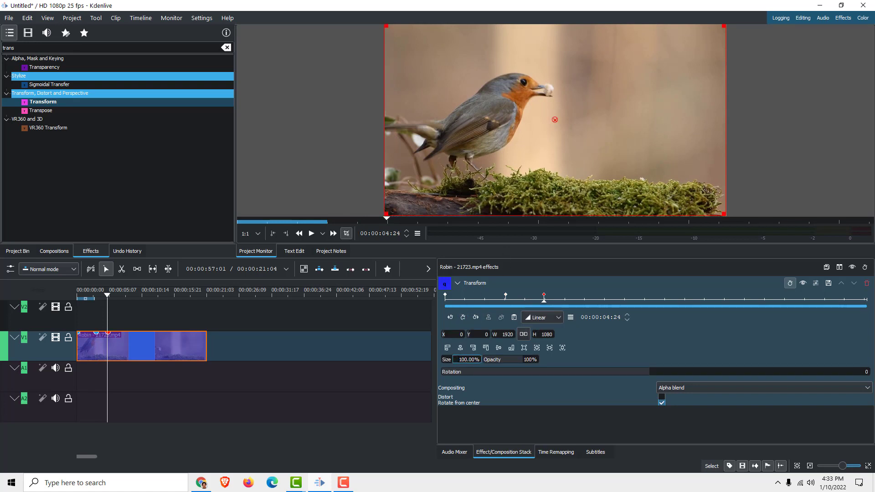
mouse_move(449, 361)
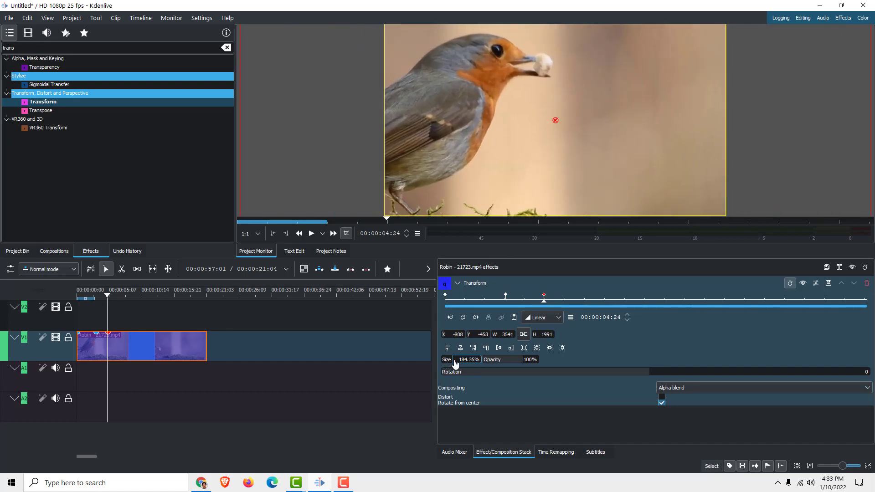
mouse_move(427, 187)
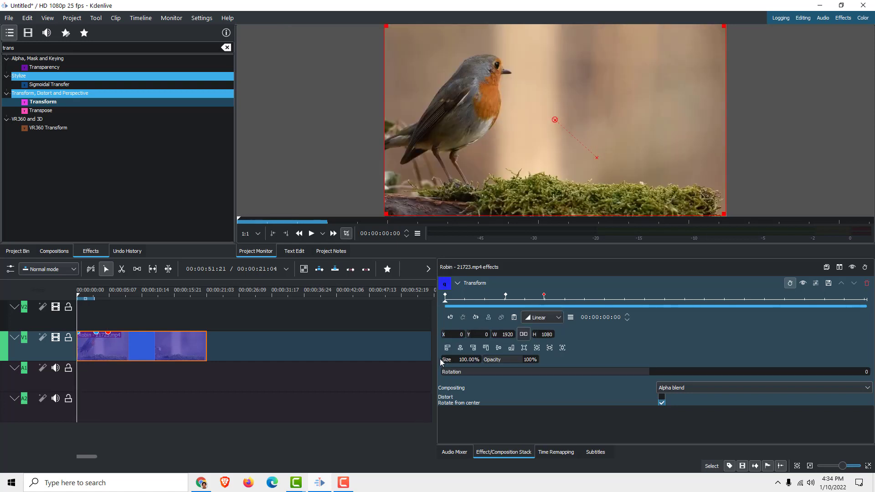
Step: Jump to the zoomed keyframe near 5 seconds to frame the robin's head
left_click(311, 233)
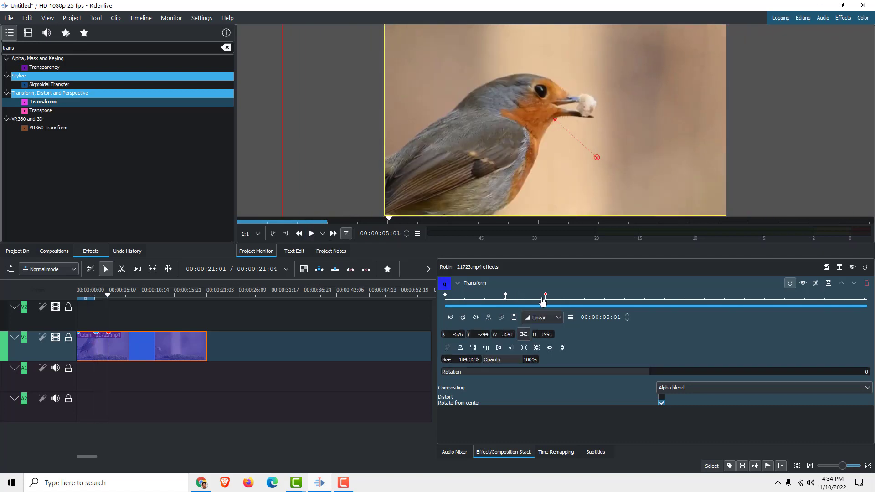
mouse_move(552, 299)
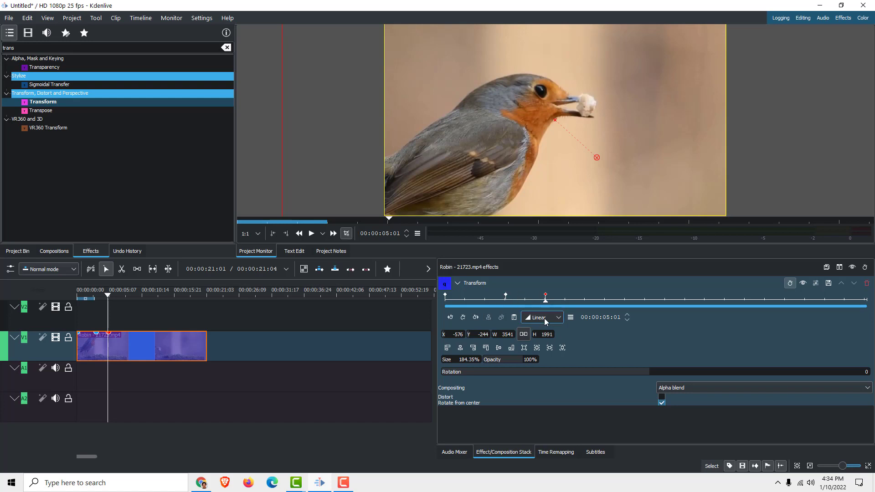
Step: Switch the 00:00:03:01 keyframe's interpolation from Linear to Smooth
left_click(539, 317)
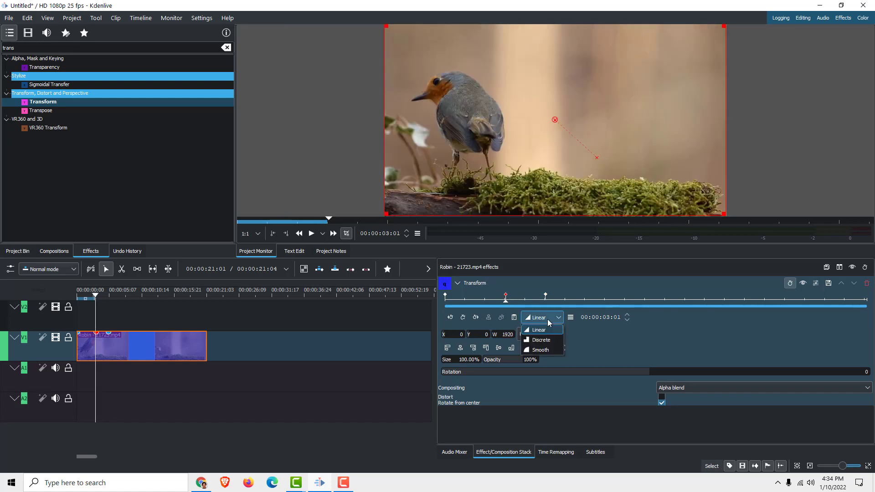
mouse_move(540, 341)
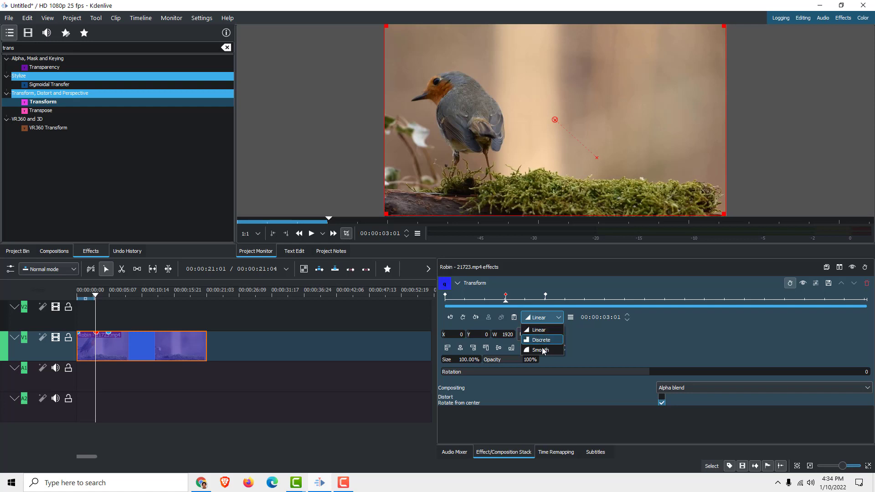
left_click(540, 350)
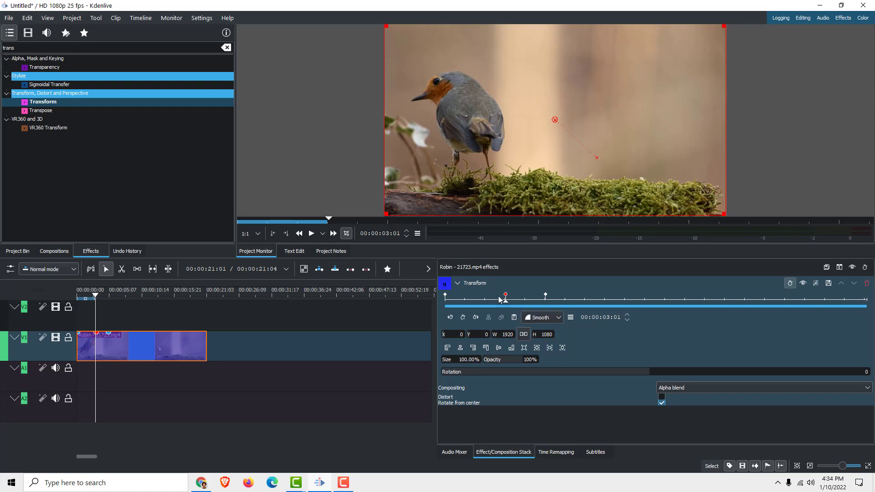
mouse_move(530, 289)
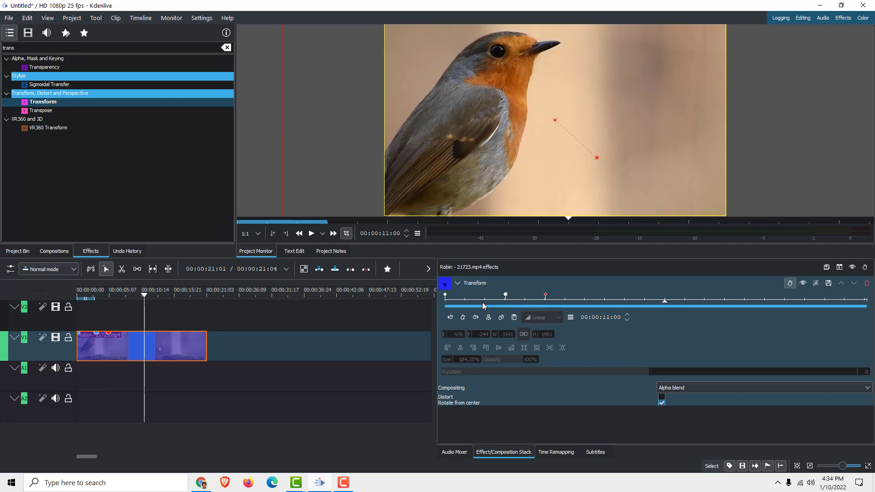
mouse_move(500, 317)
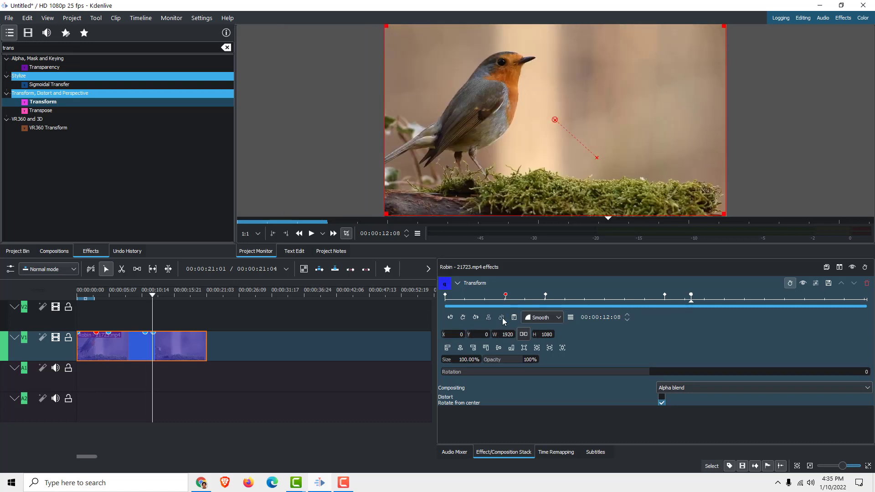
Step: Move the playhead back to about 10 seconds, just before the zoom-out
left_click(658, 306)
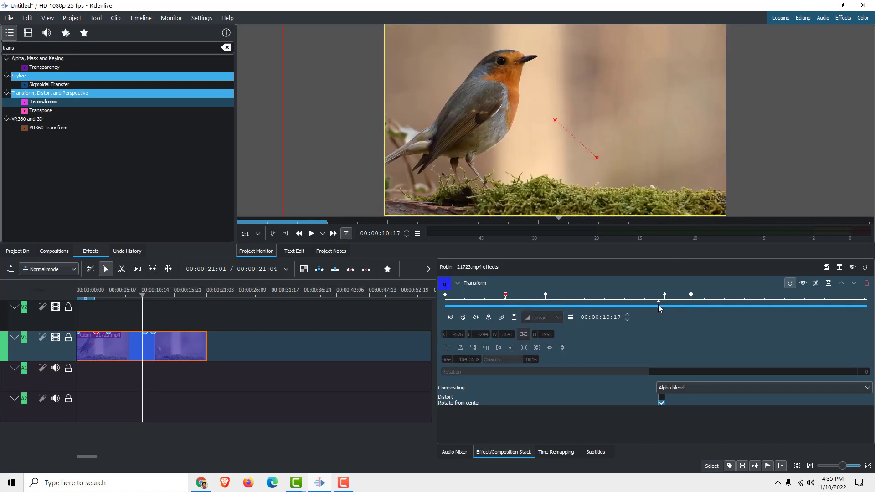
left_click(311, 233)
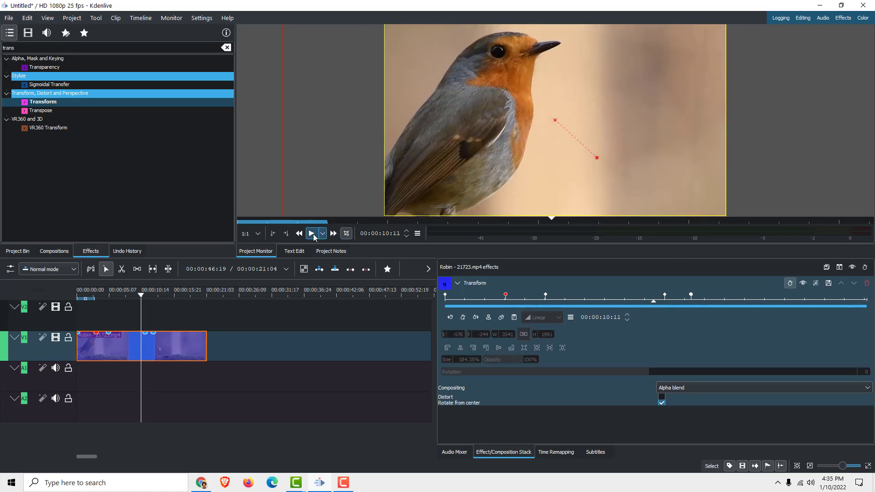
left_click(311, 233)
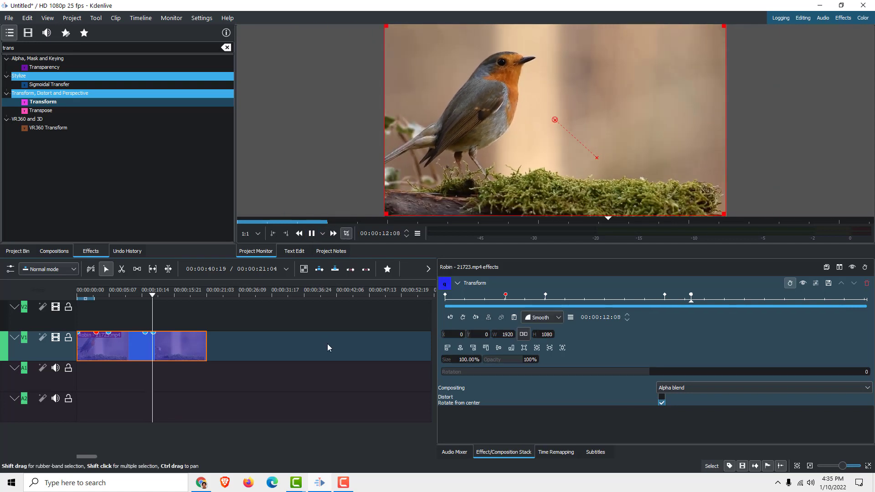
left_click(311, 233)
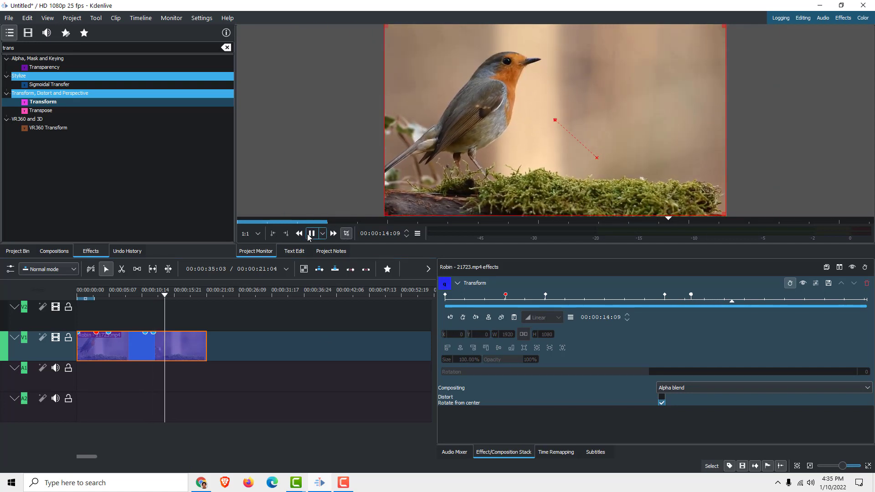
left_click(311, 233)
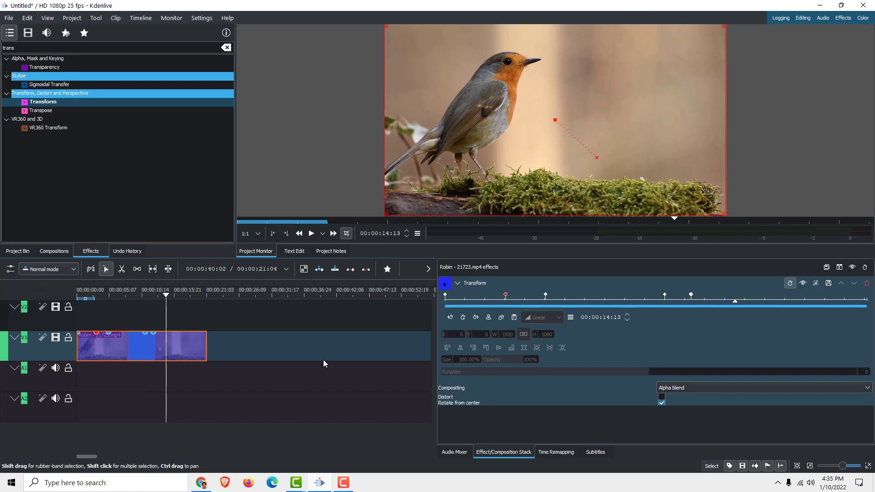